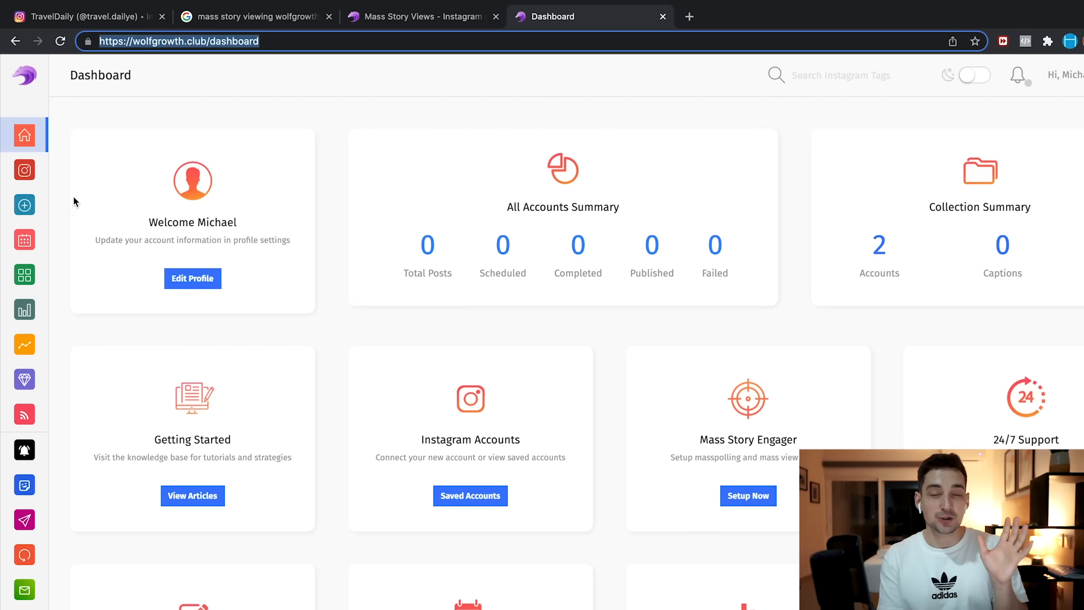
pyautogui.click(470, 496)
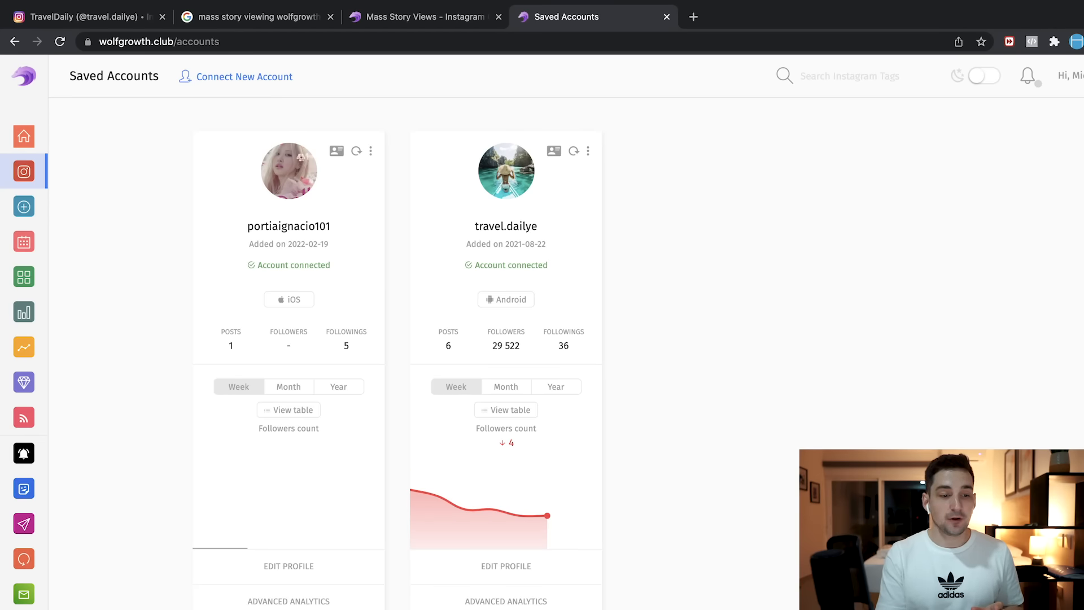